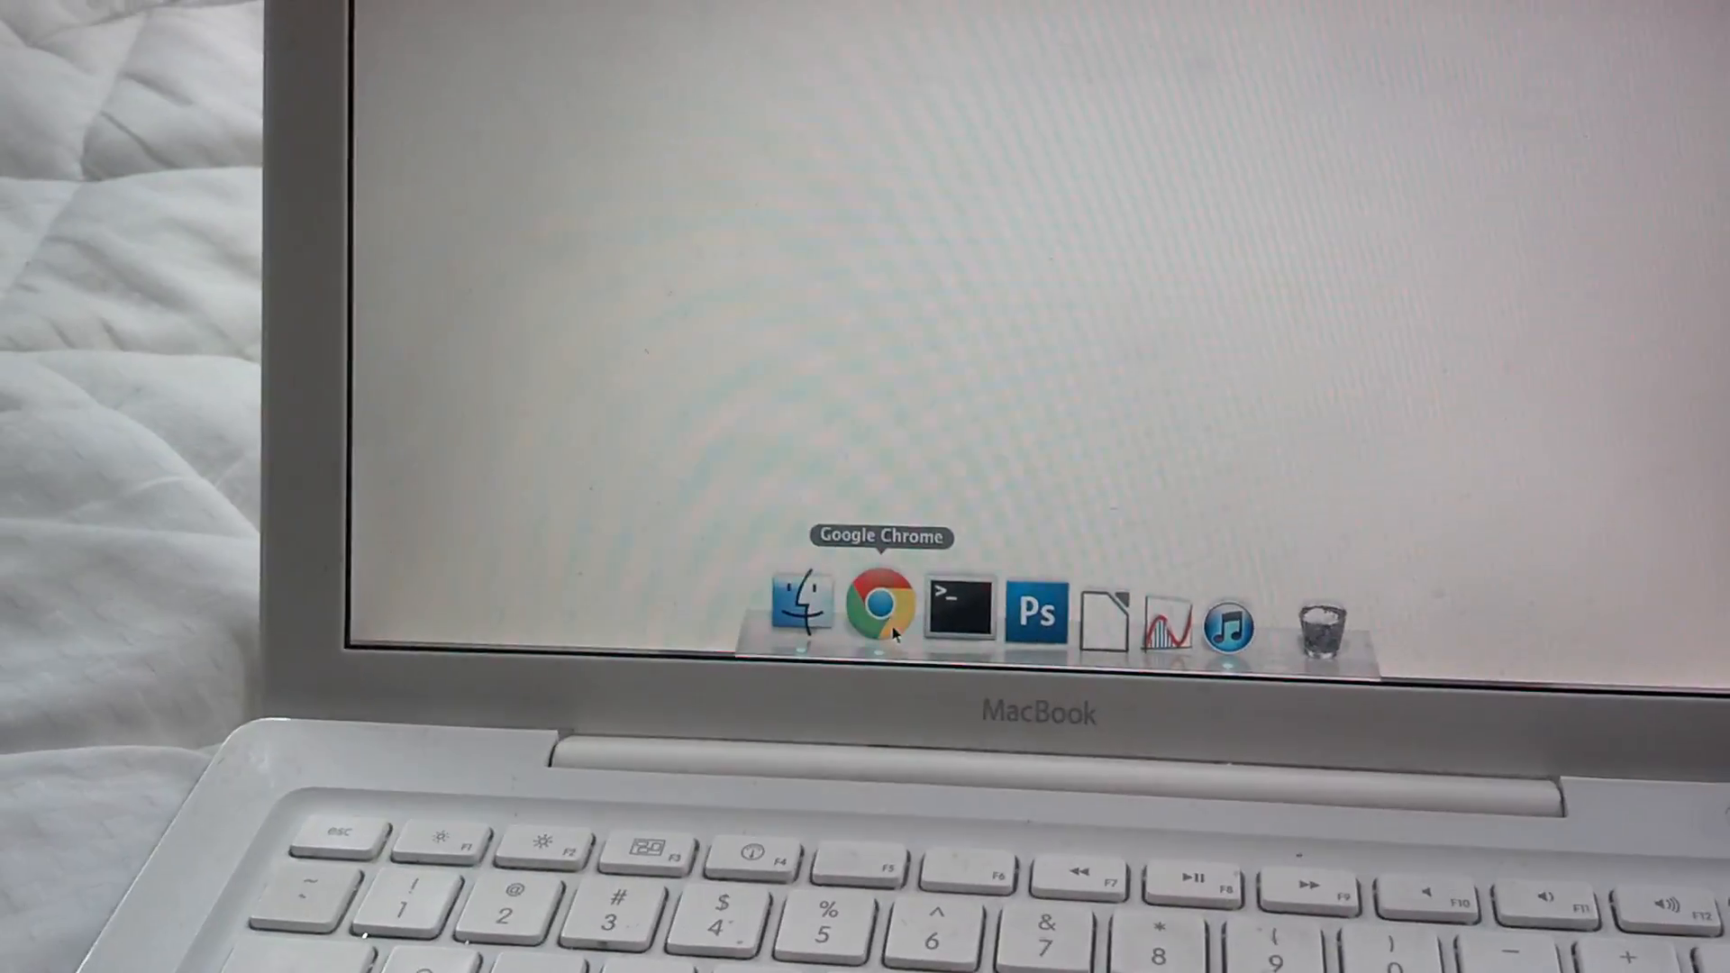
Launch Google Chrome and bring up Google Calendar's June 2013 month view.
{"action": "left_click", "coordinate": [883, 606]}
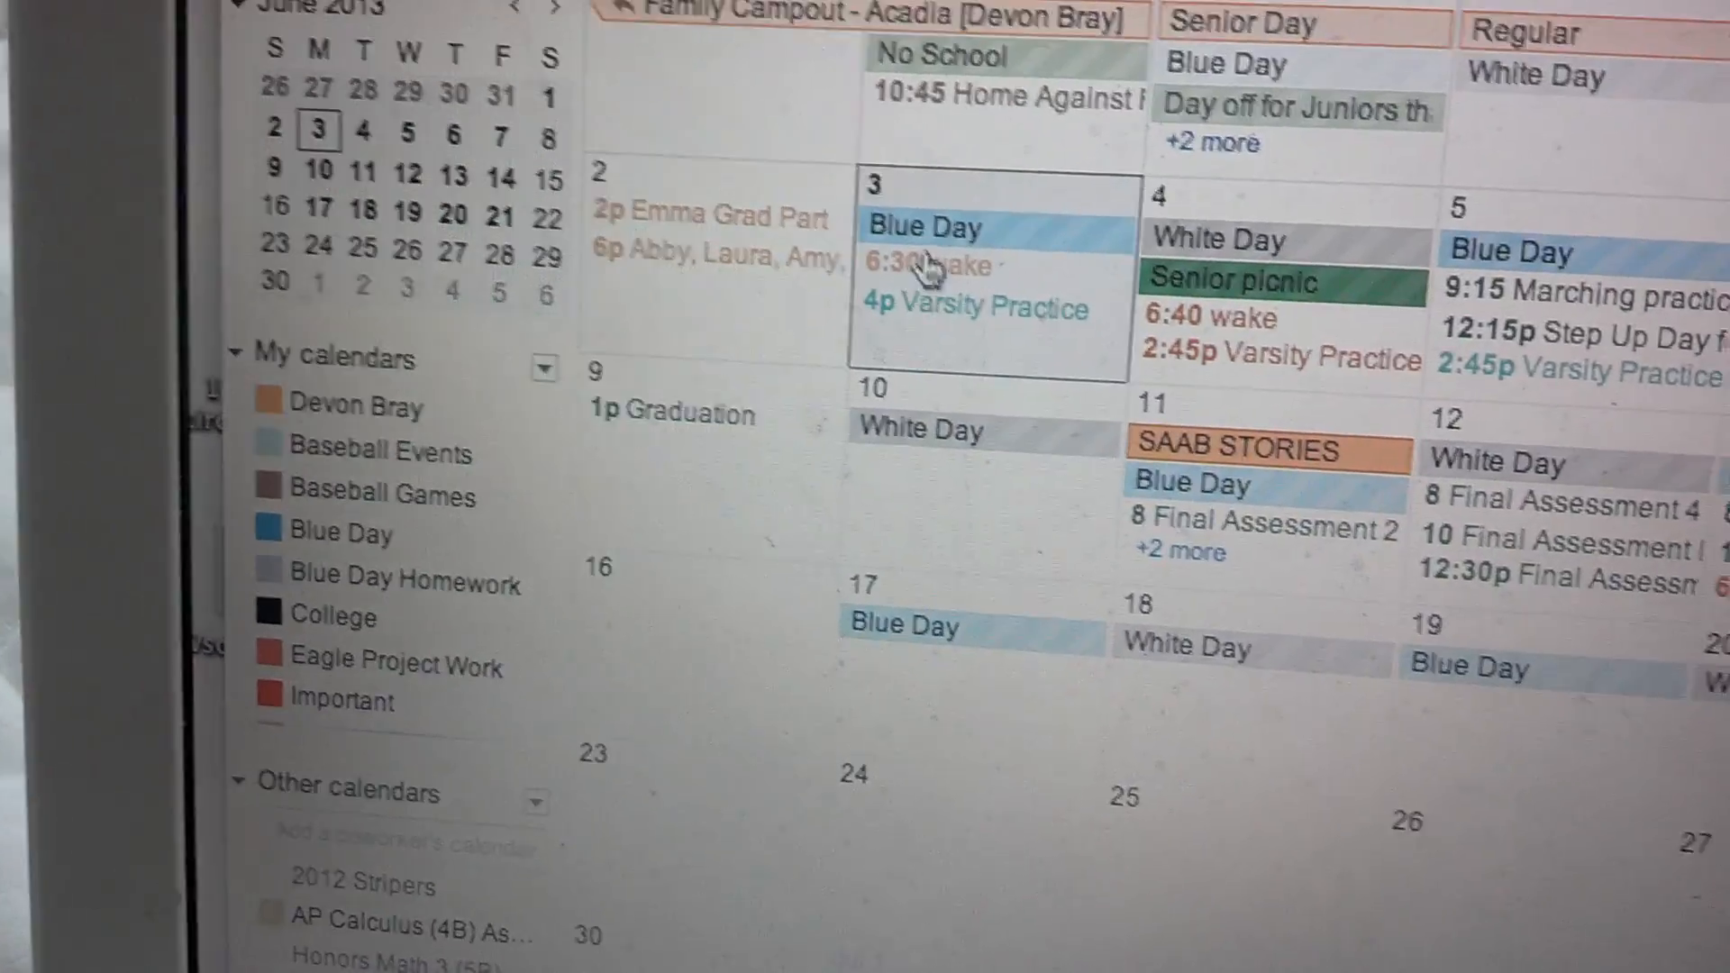
Check the existing 6:30am wake event on June 3, then start a new event on that day.
{"action": "left_click", "coordinate": [942, 267]}
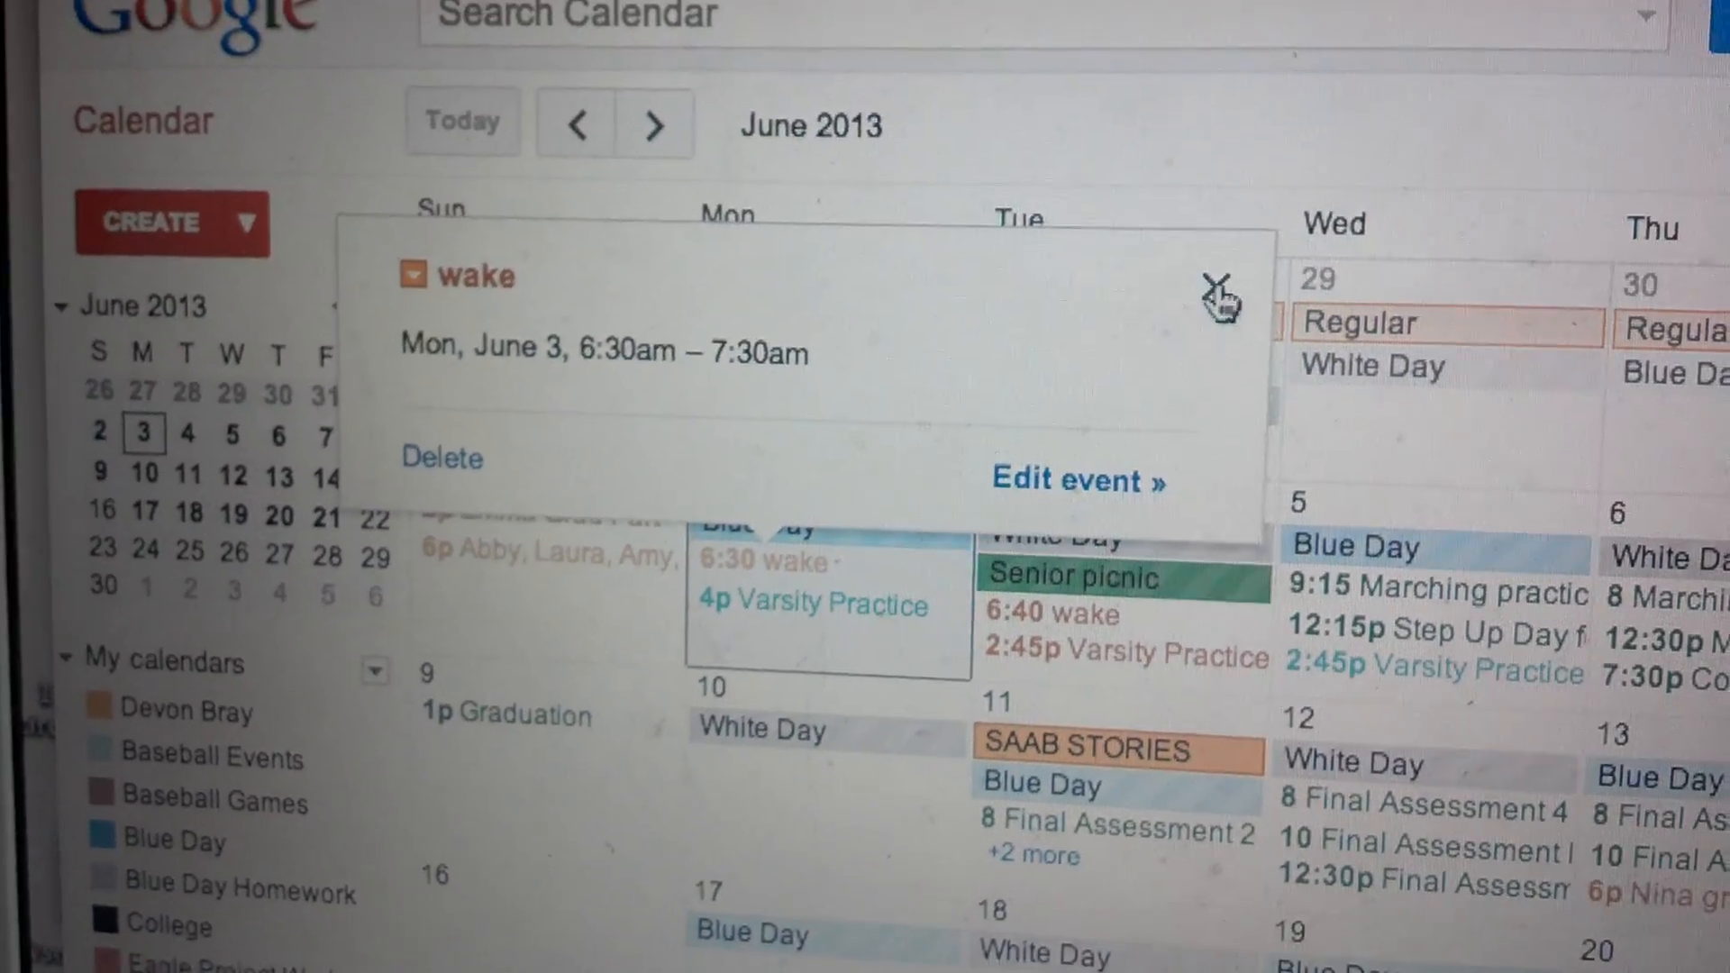
{"action": "left_click", "coordinate": [1214, 280]}
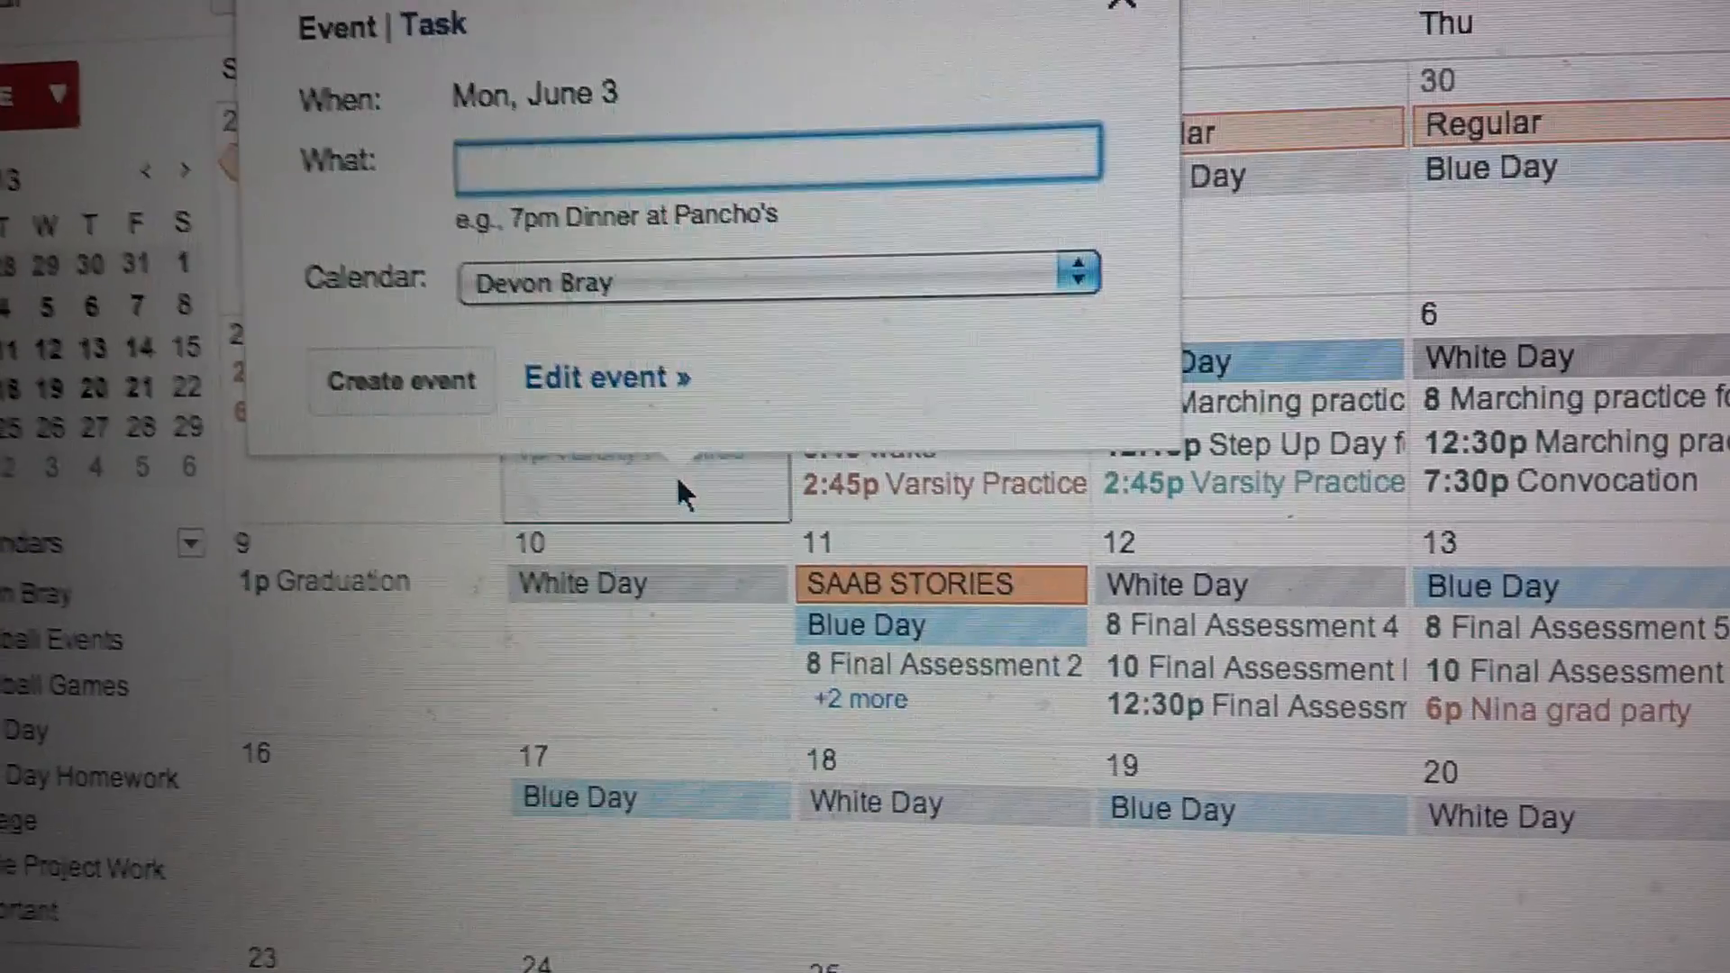
Create a '10:44am wake' event on Monday, June 3 via quick add.
{"action": "type", "text": "10:44am"}
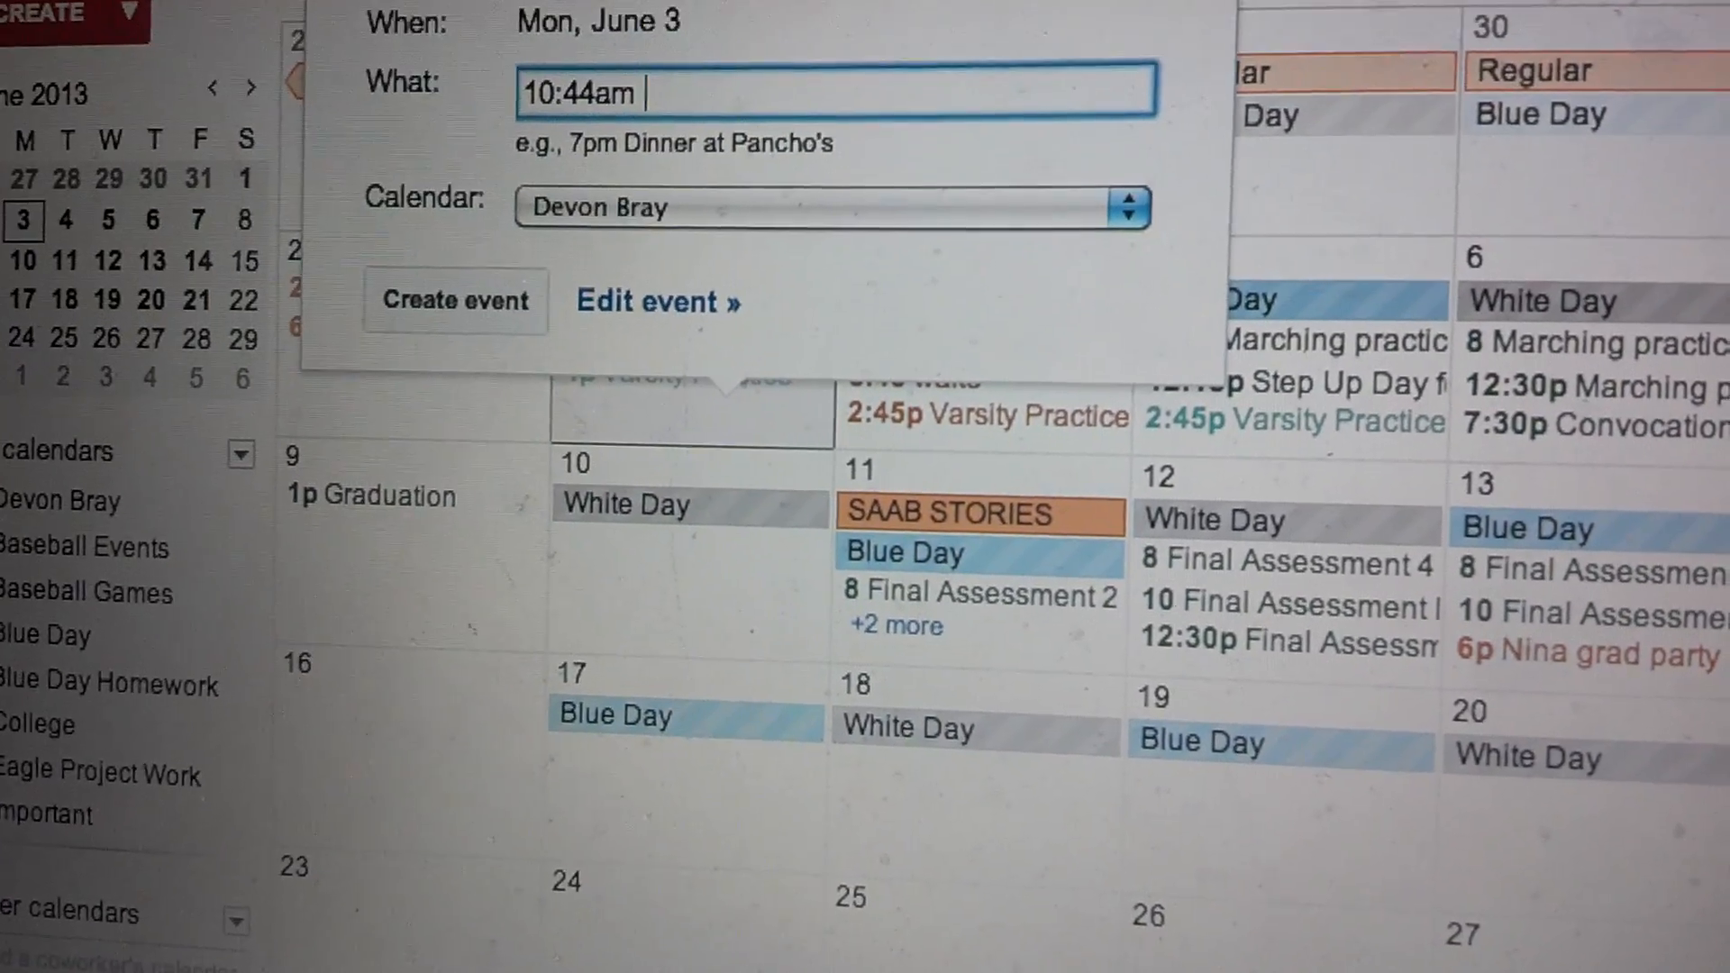
{"action": "type", "text": "WAK"}
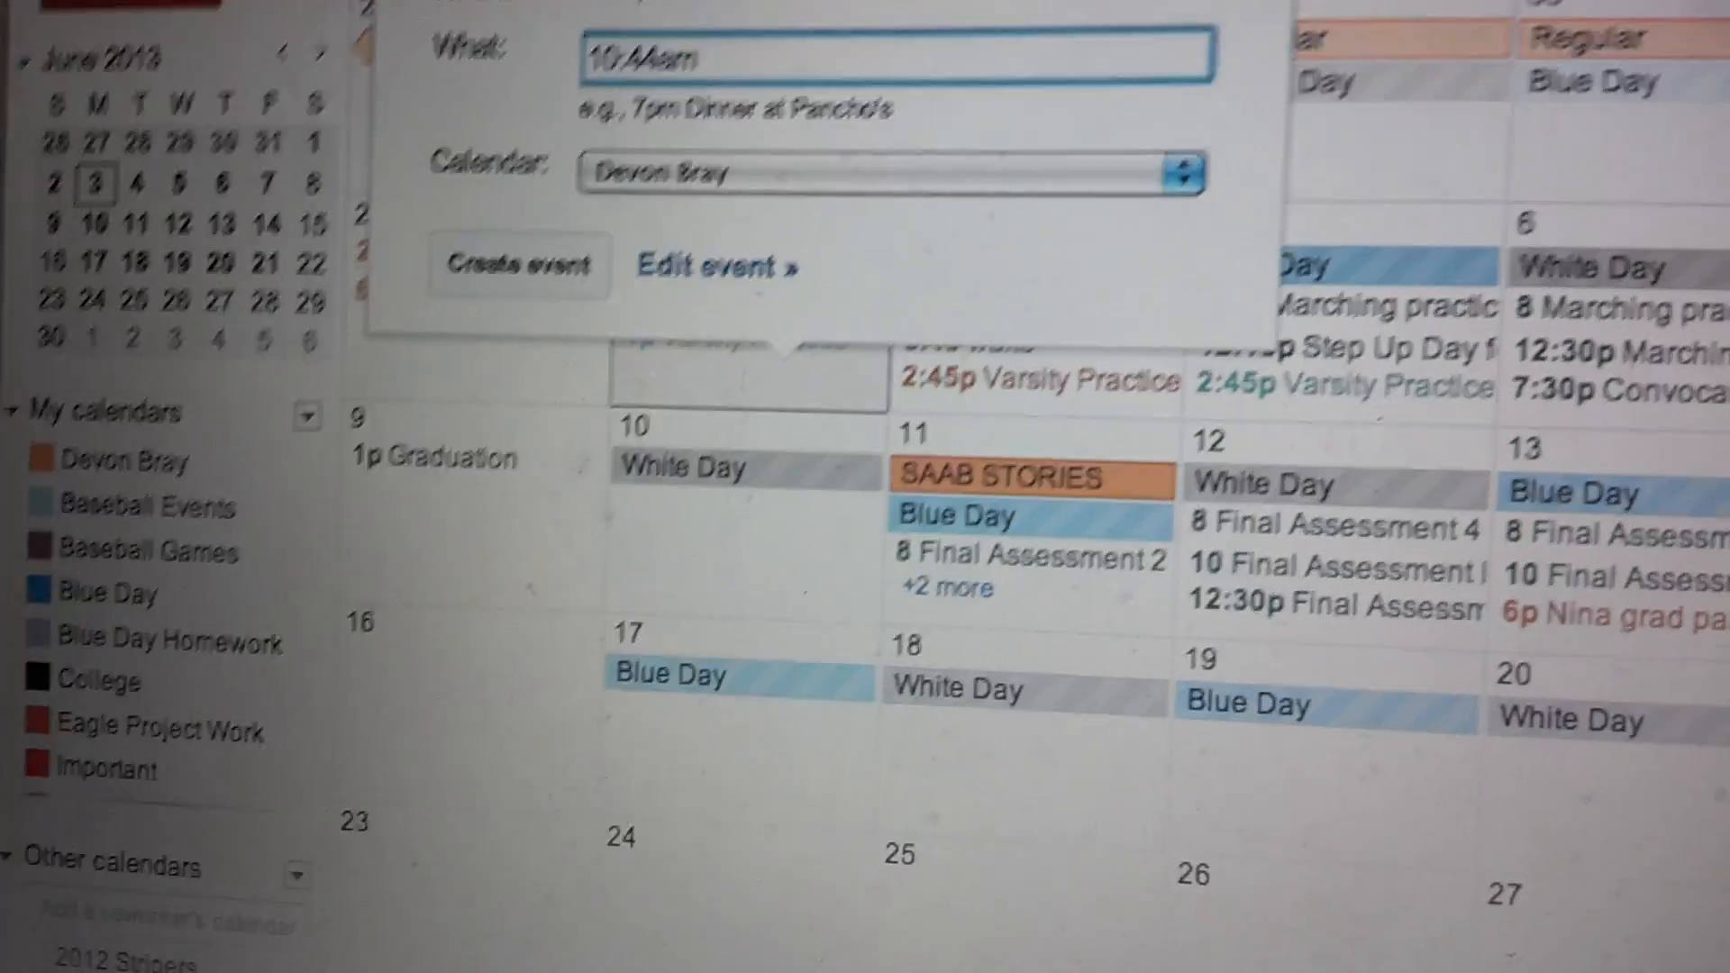
{"action": "type", "text": "wake"}
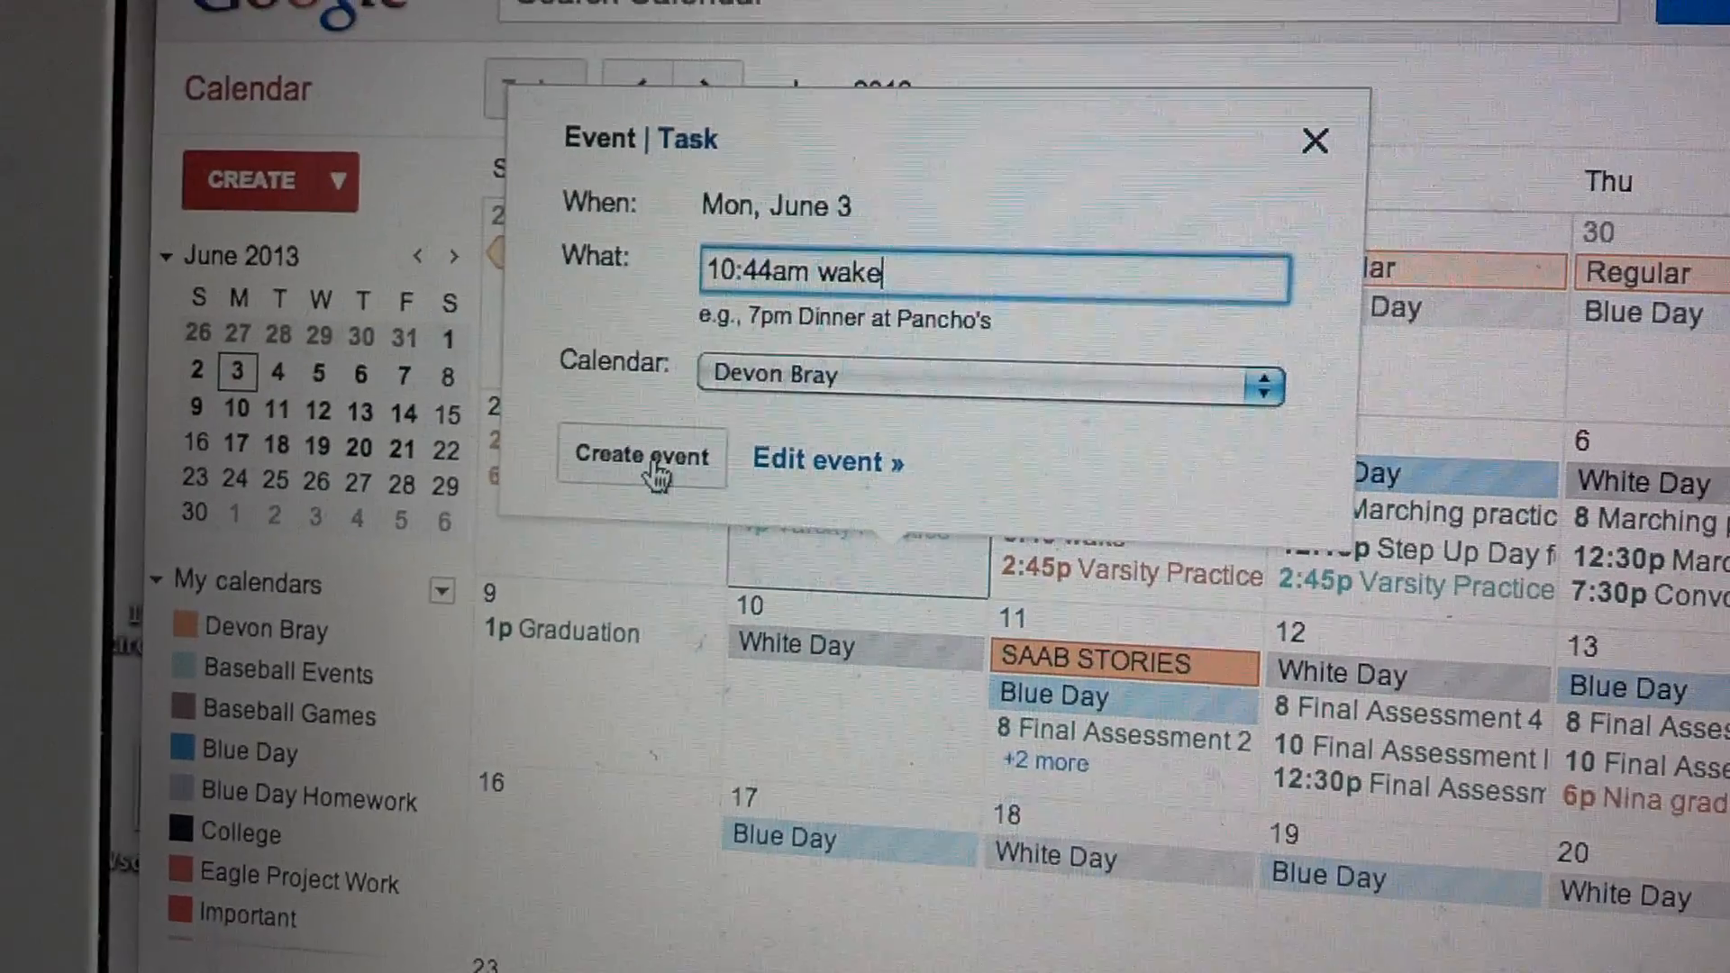
{"action": "left_click", "coordinate": [639, 456]}
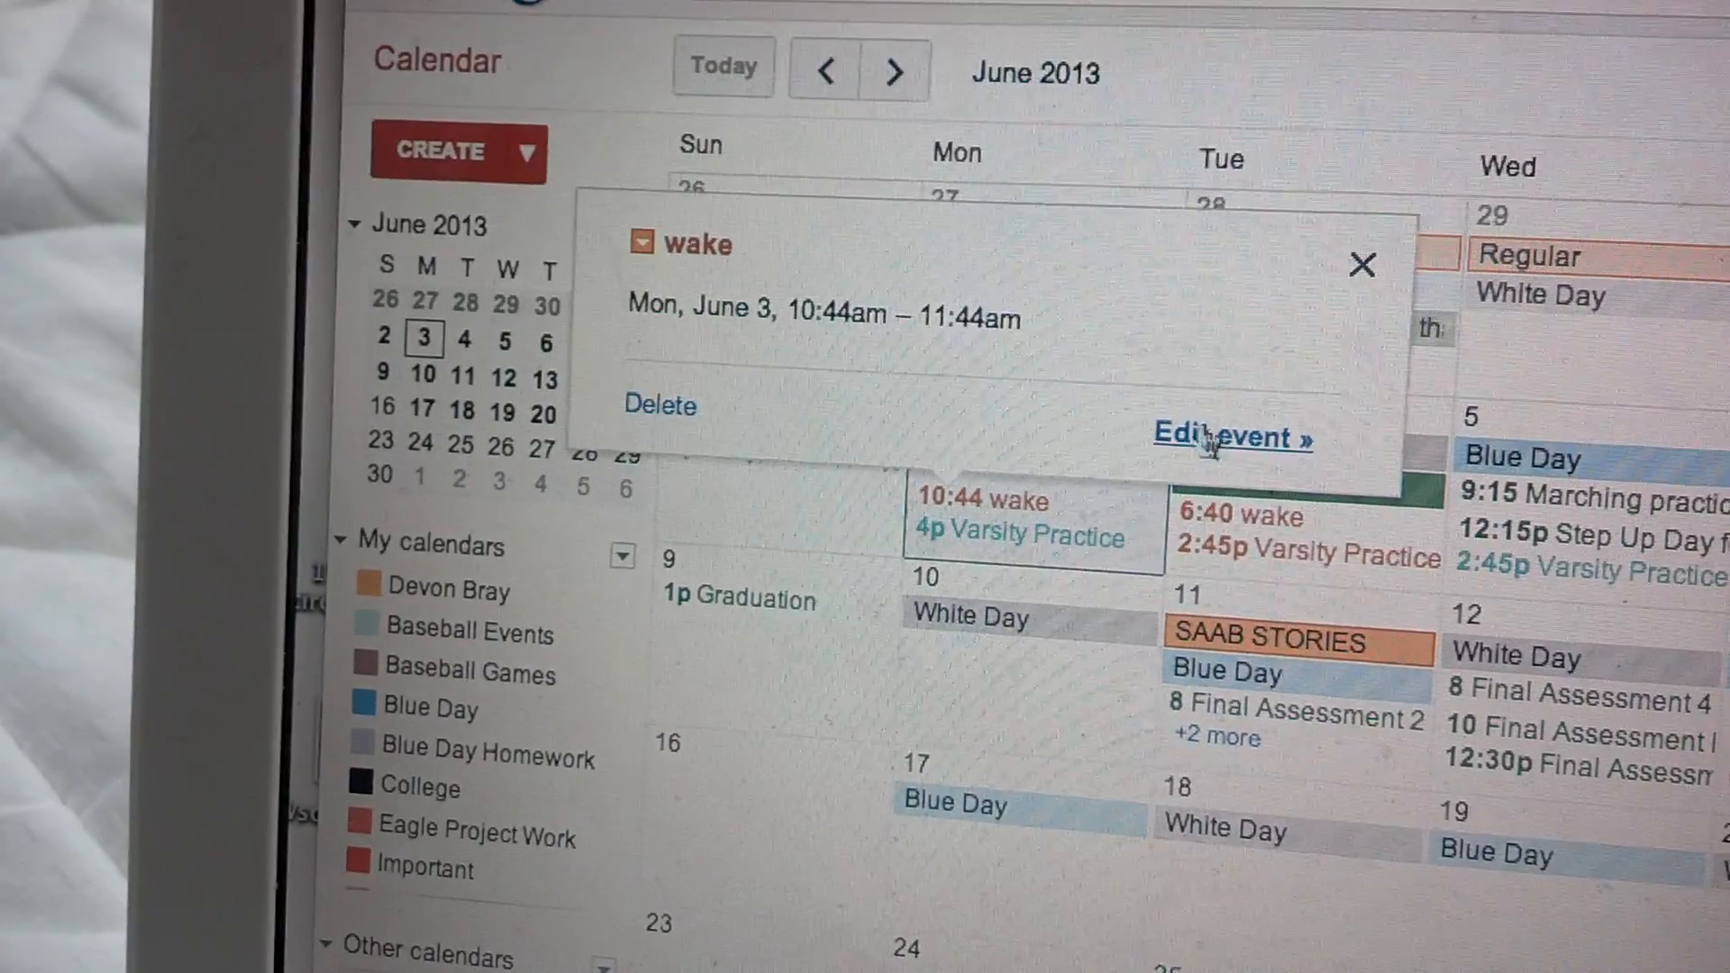
Open the wake event's full edit page, then return to the June month view.
{"action": "left_click", "coordinate": [1232, 436]}
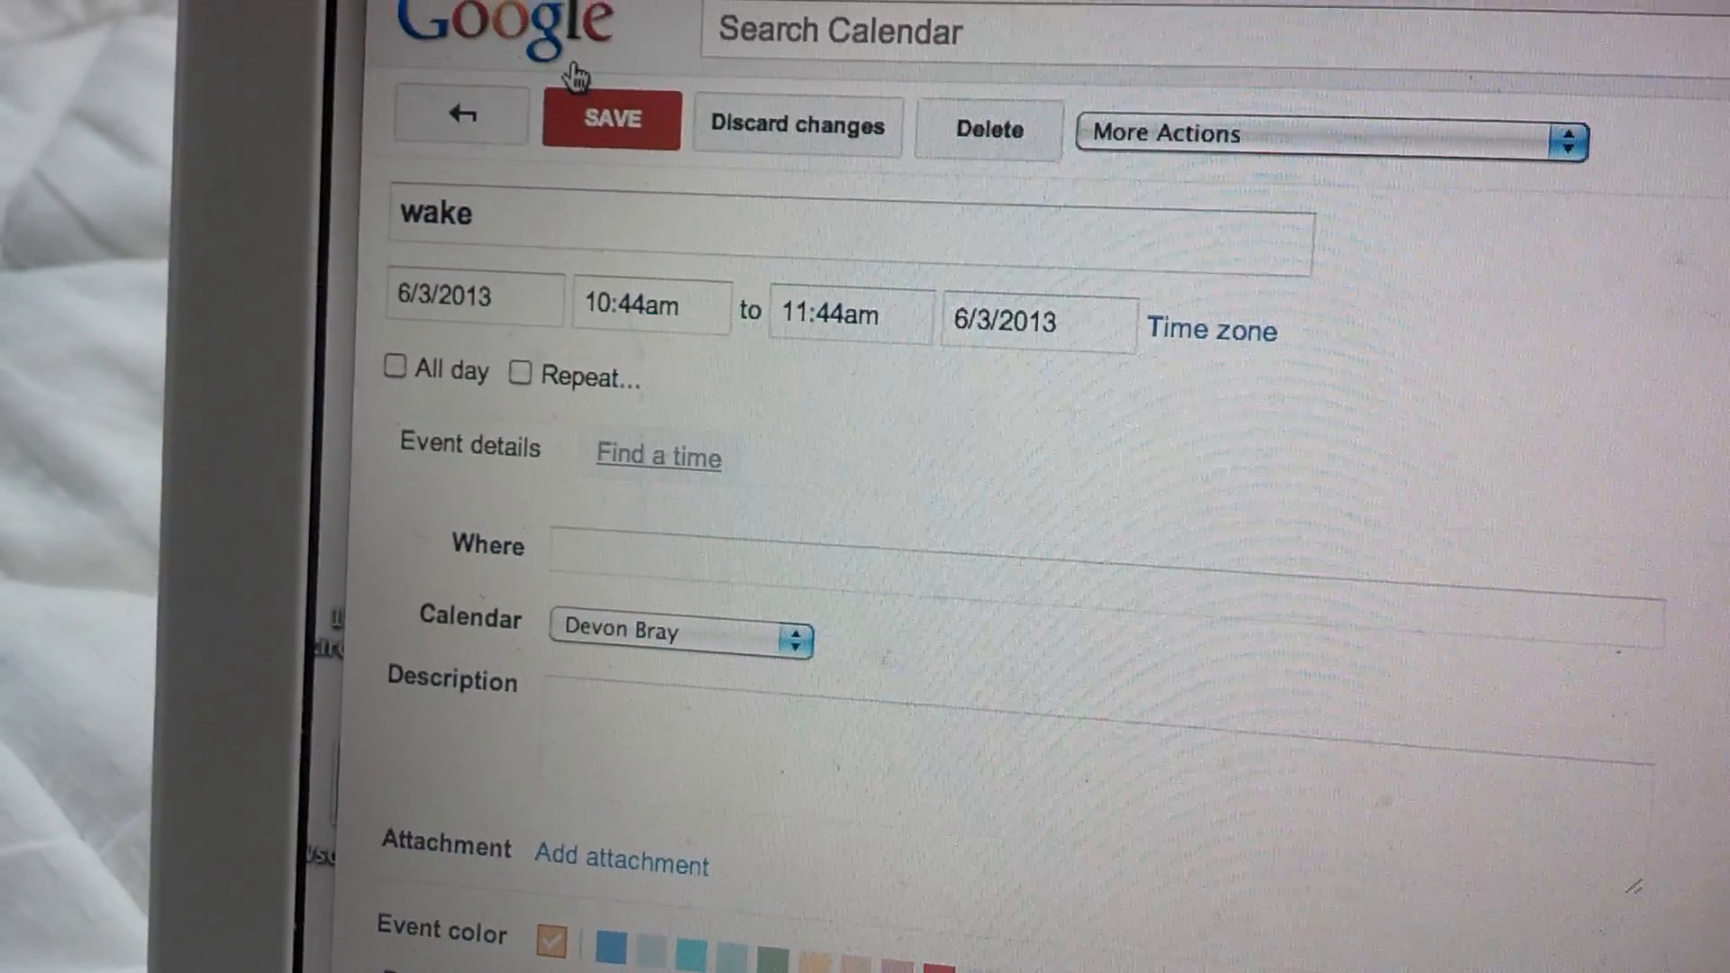
{"action": "left_click", "coordinate": [611, 119]}
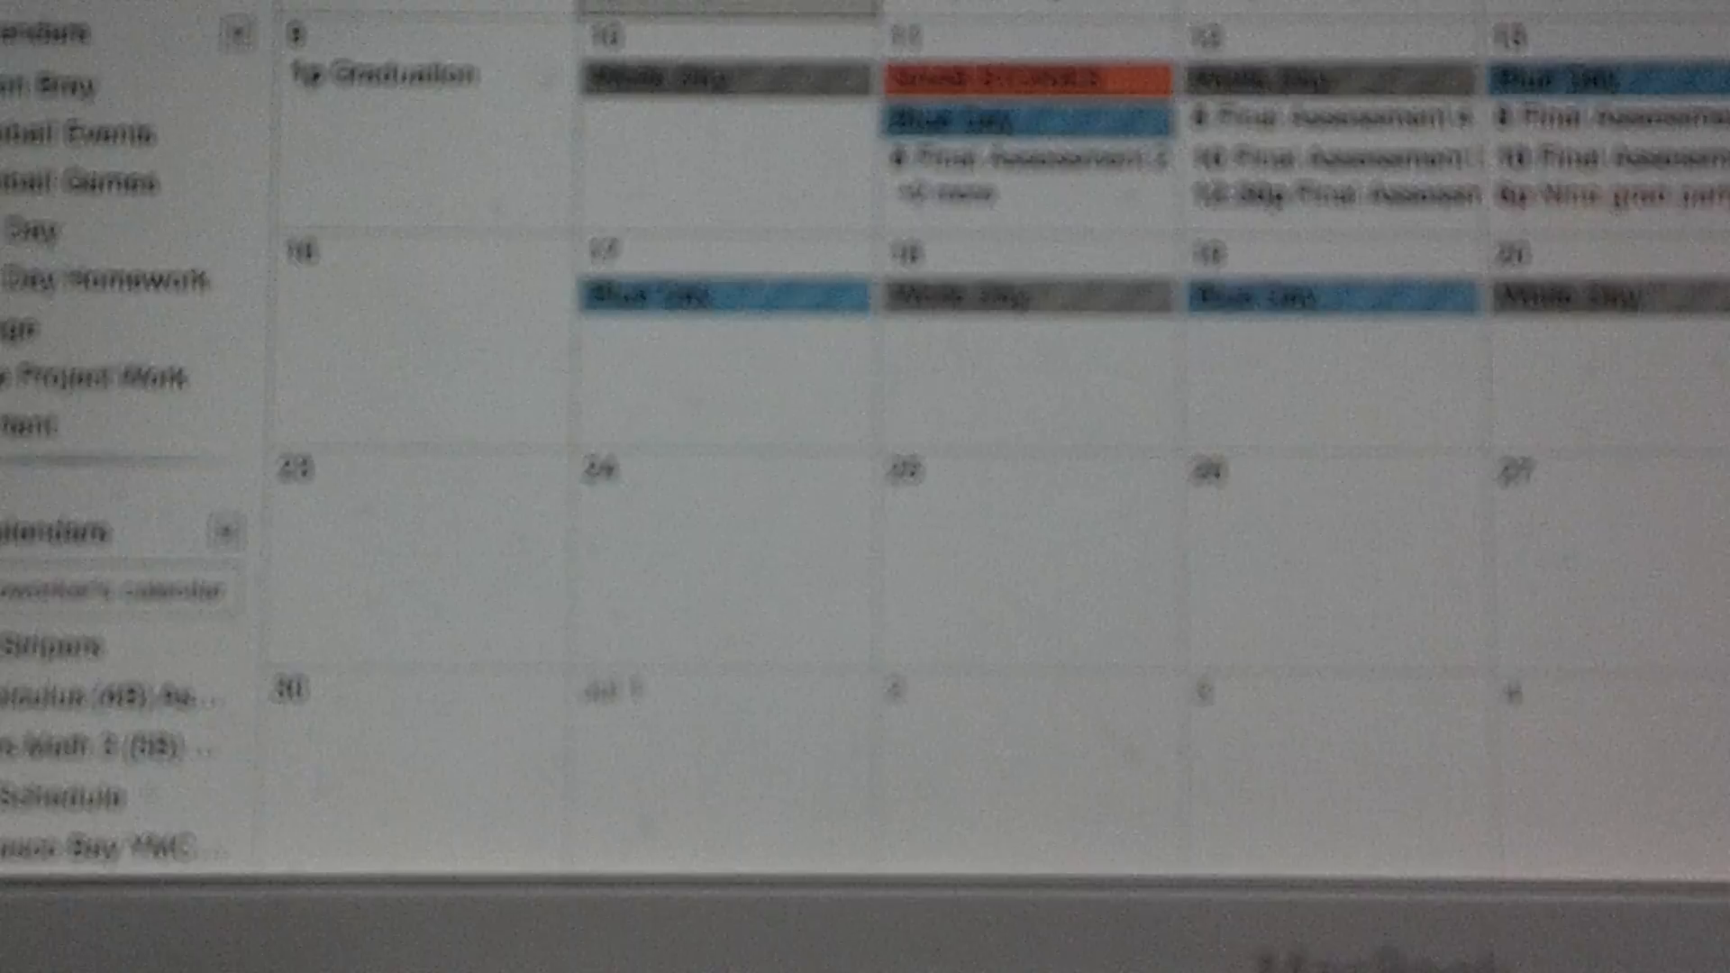